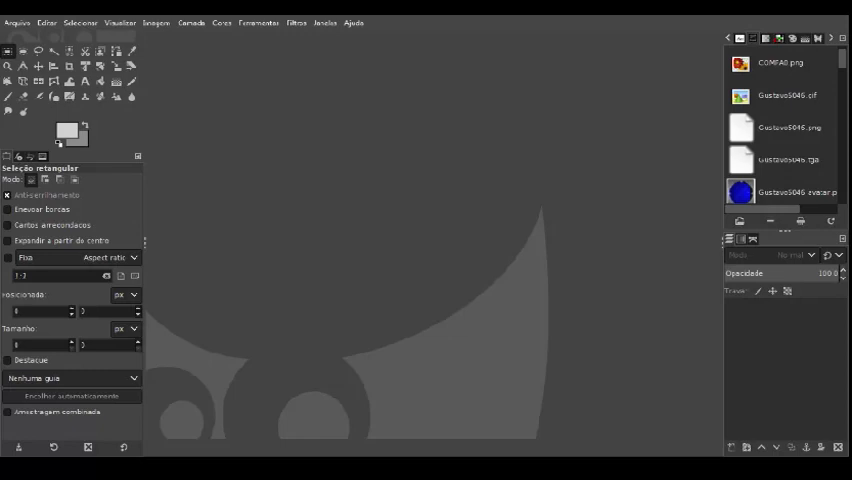
View GIMP's About dialog confirming version 2.10.2 and dismiss it
{"action": "left_click", "coordinate": [352, 22]}
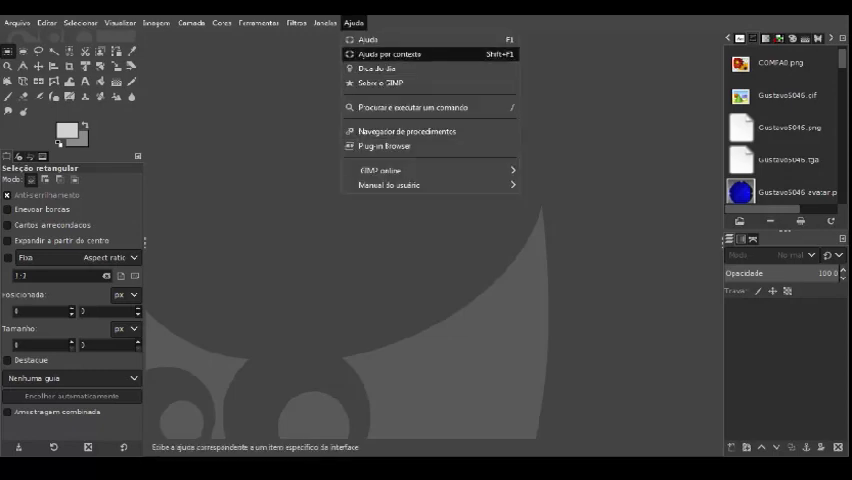
{"action": "left_click", "coordinate": [384, 82]}
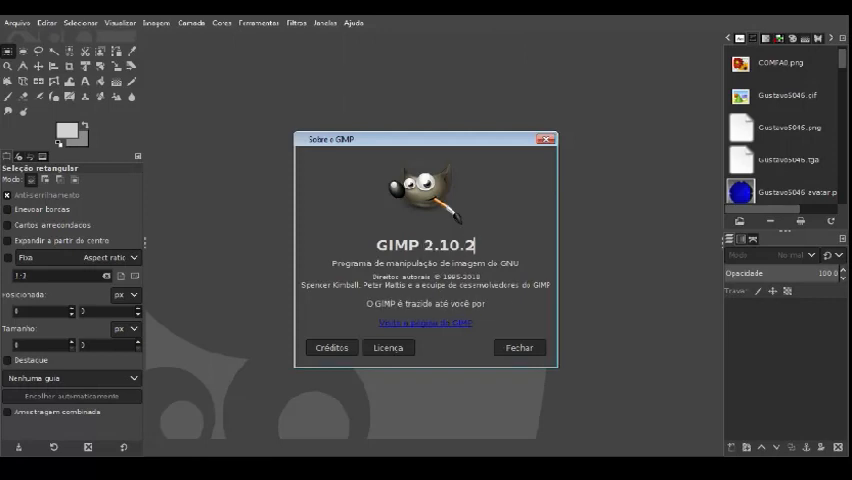
{"action": "left_click", "coordinate": [520, 348]}
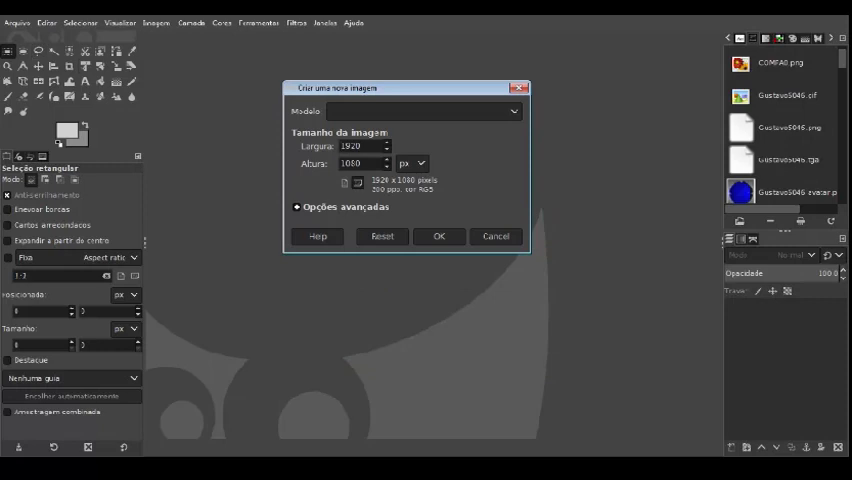
Create a 30 × 30 px image filled with transparency
{"action": "triple_click", "coordinate": [360, 146]}
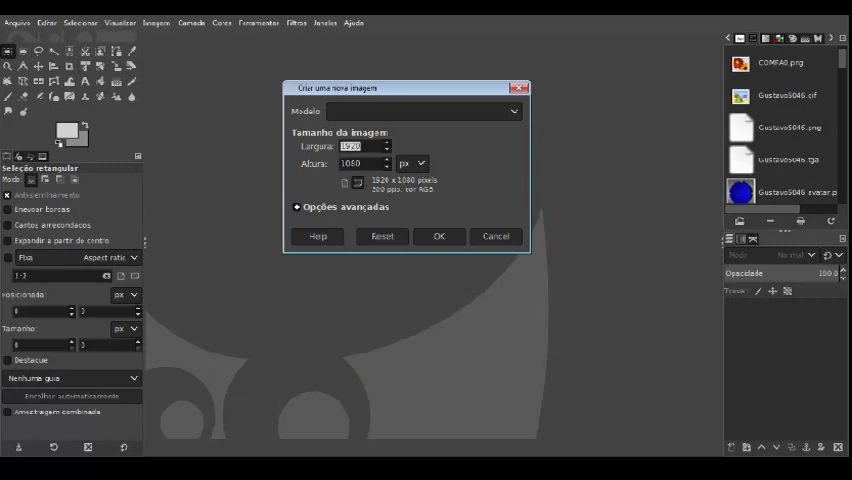
{"action": "type", "text": "30"}
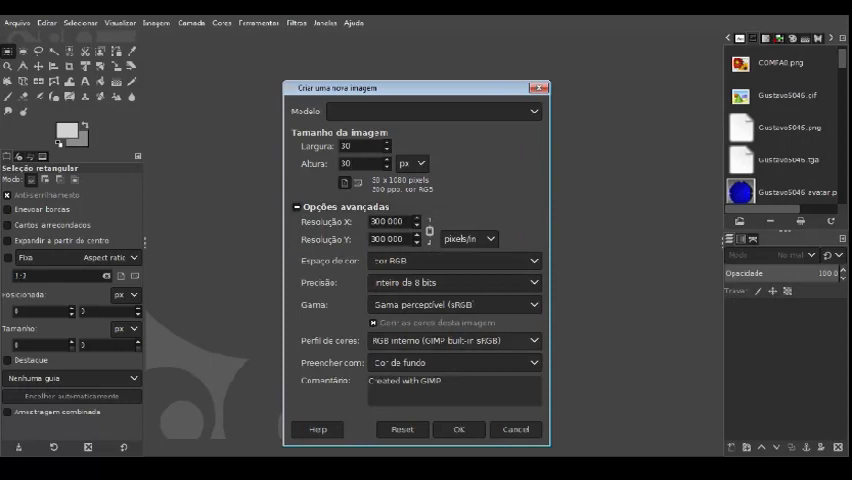
{"action": "left_click", "coordinate": [452, 362]}
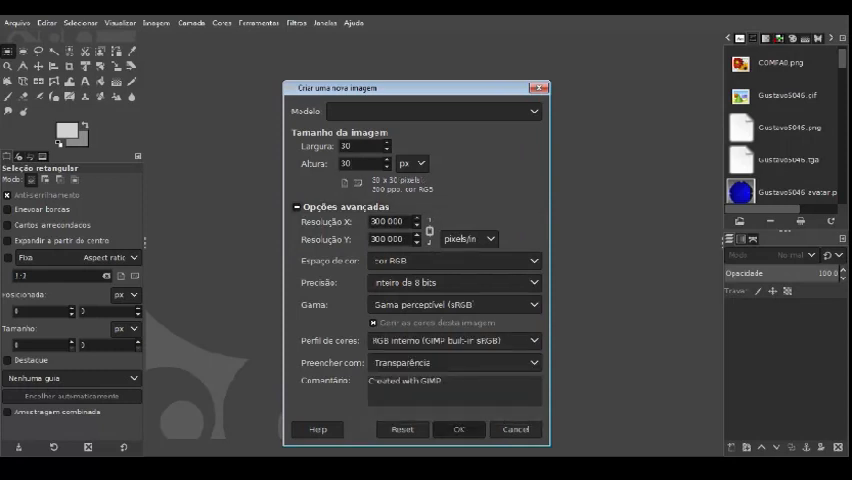
{"action": "left_click", "coordinate": [458, 428]}
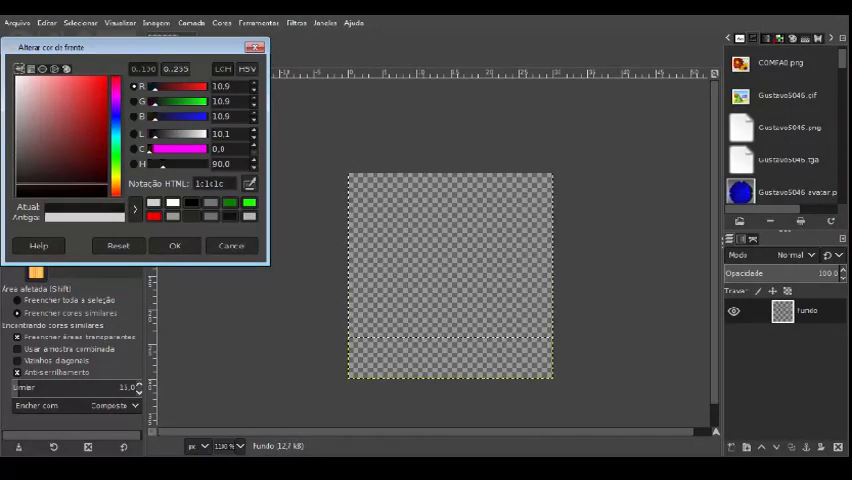
Confirm a near-black dark grey as the foreground colour
{"action": "left_click", "coordinate": [80, 22]}
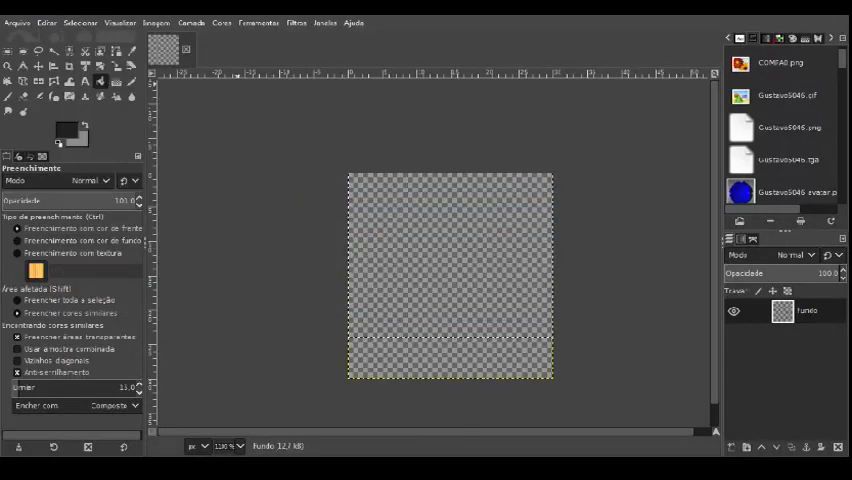
Make the selection a rounded rectangle for the dark grey square
{"action": "left_click", "coordinate": [80, 22]}
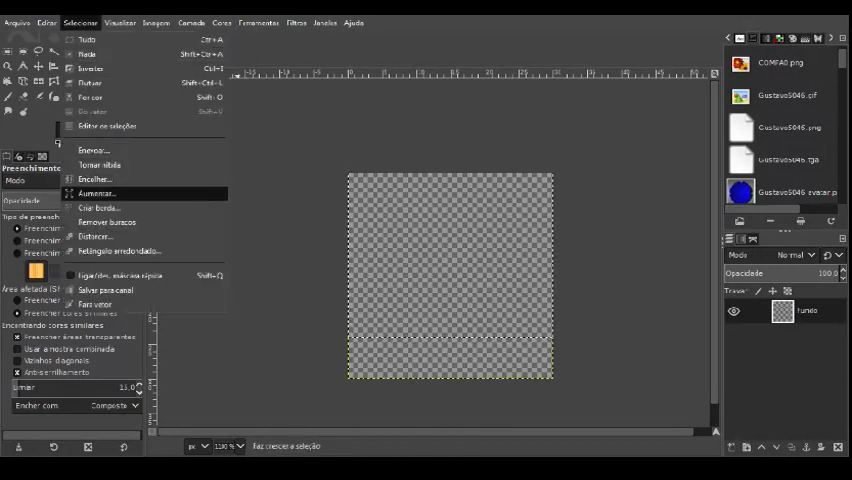
{"action": "left_click", "coordinate": [120, 252]}
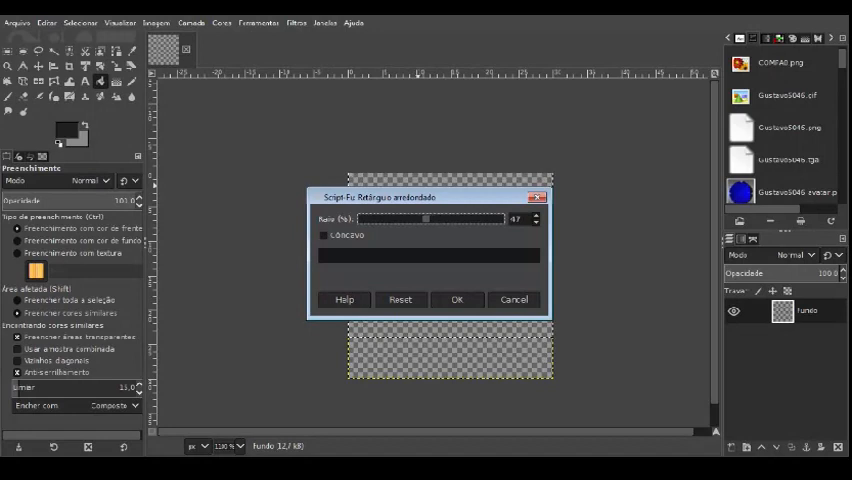
{"action": "left_click", "coordinate": [456, 300]}
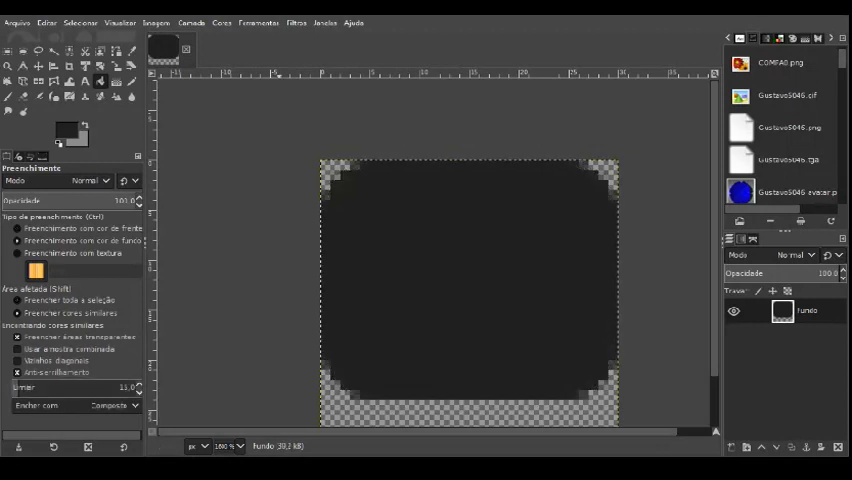
Apply Threshold Alpha so the rounded square has hard, non-transparent edges
{"action": "left_click", "coordinate": [190, 22]}
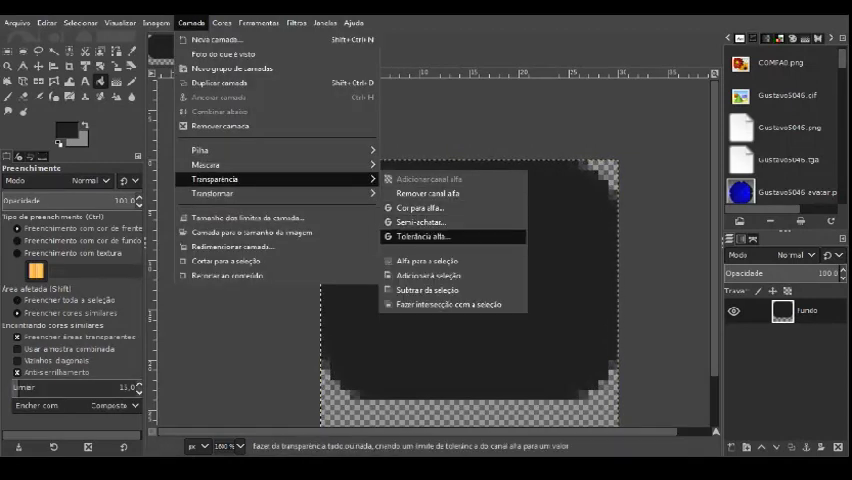
{"action": "left_click", "coordinate": [424, 236]}
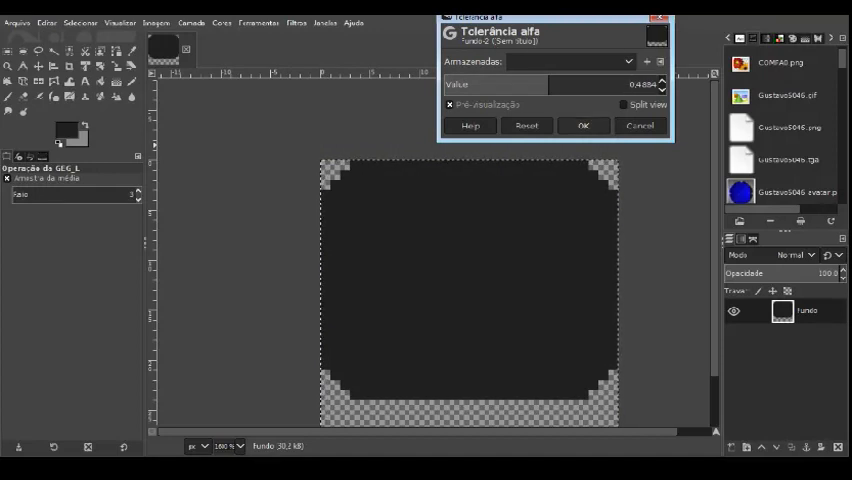
{"action": "left_click", "coordinate": [584, 126]}
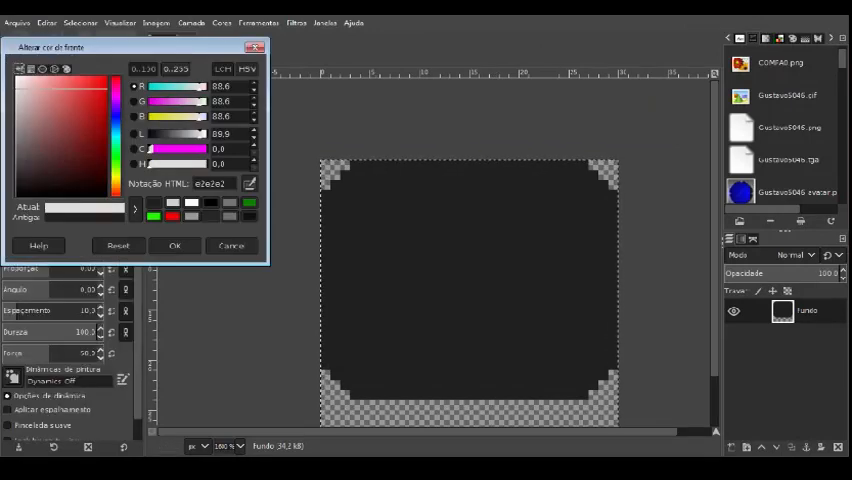
Pick a light grey foreground colour for painting highlights
{"action": "left_click", "coordinate": [174, 244]}
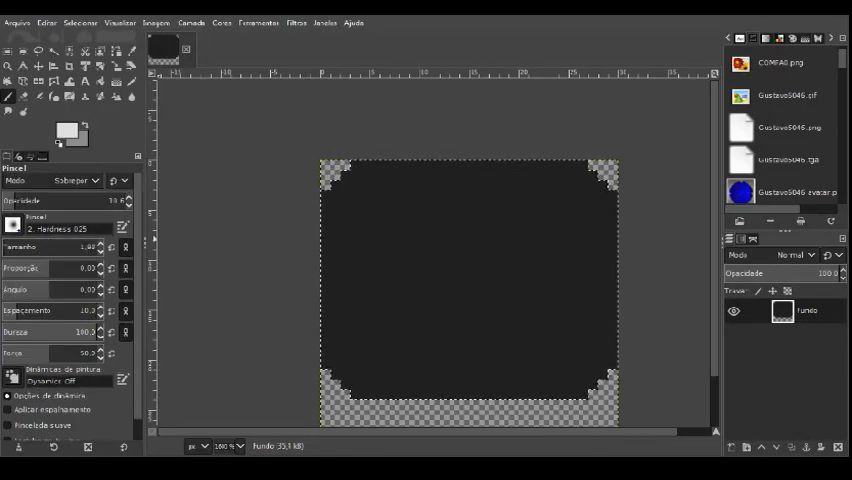
Paint light highlight lines along the top and right edges of the dark square
{"action": "left_click", "coordinate": [330, 190]}
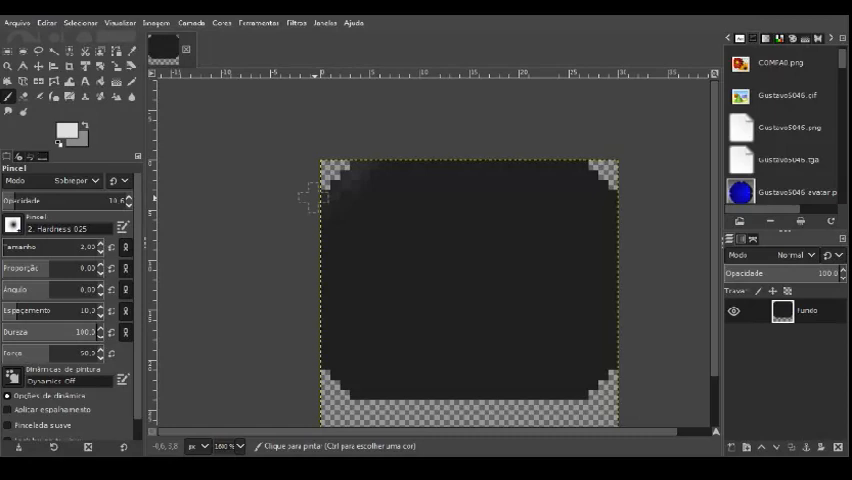
{"action": "left_click_drag", "start_coordinate": [320, 196], "coordinate": [540, 178]}
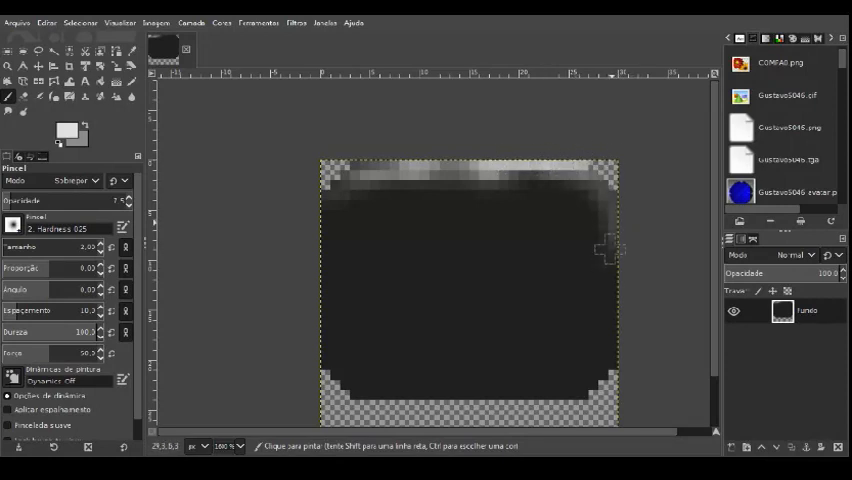
{"action": "mouse_move", "coordinate": [624, 344]}
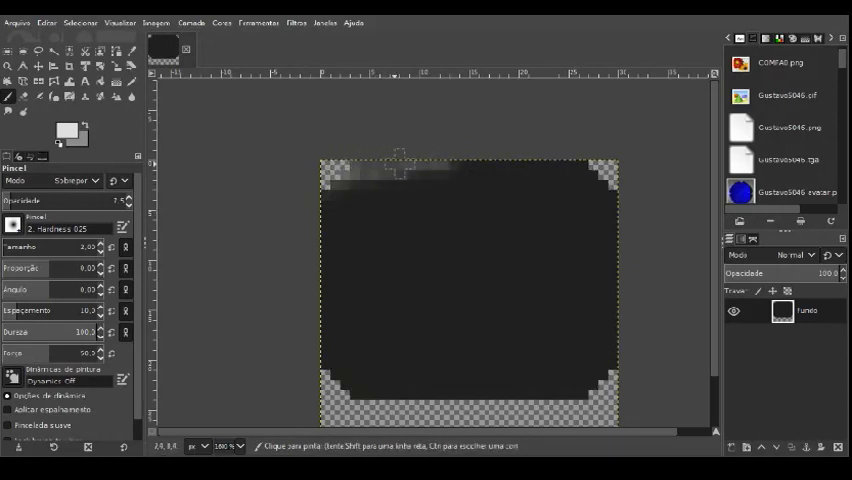
{"action": "left_click_drag", "start_coordinate": [396, 170], "coordinate": [540, 172]}
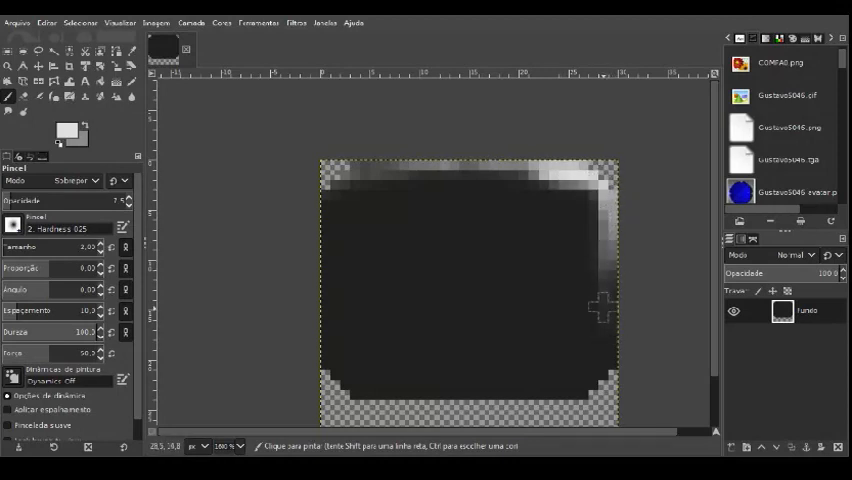
{"action": "left_click", "coordinate": [596, 302]}
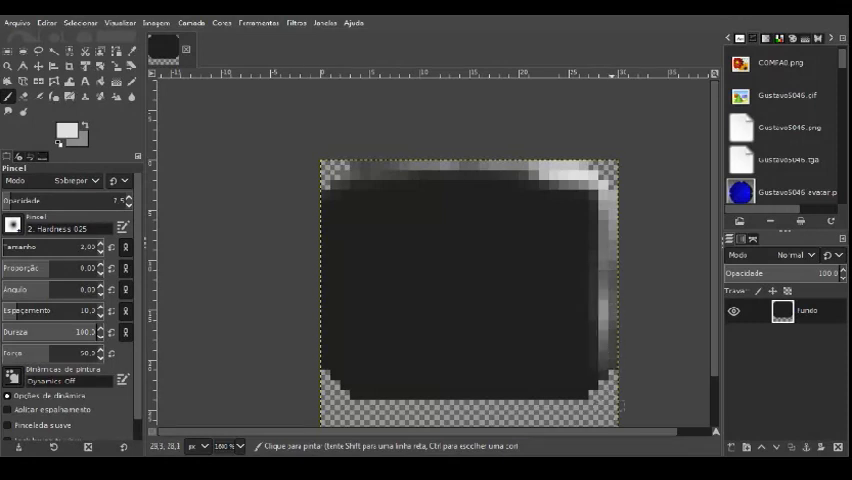
{"action": "left_click", "coordinate": [64, 126]}
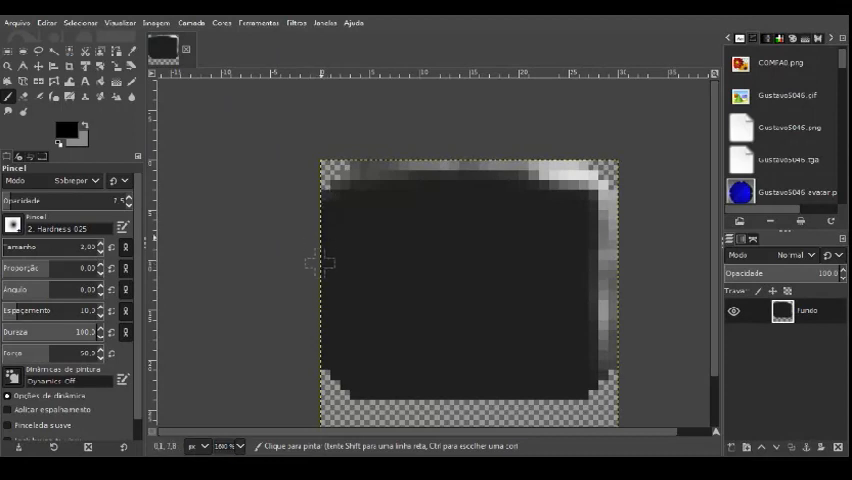
{"action": "mouse_move", "coordinate": [328, 322]}
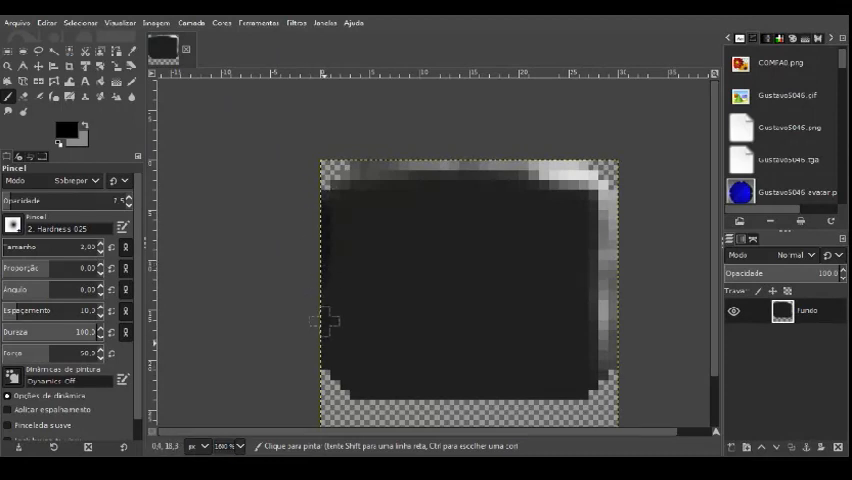
{"action": "mouse_move", "coordinate": [376, 384]}
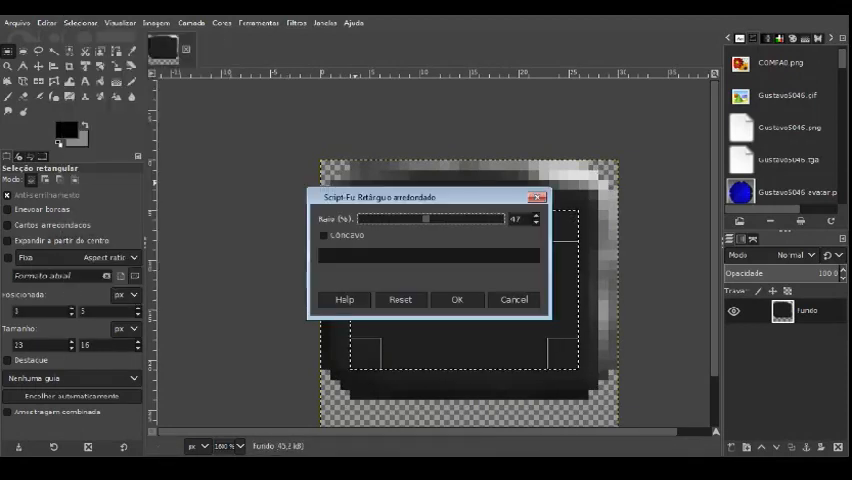
Round the inner screen selection and fill it with solid black
{"action": "left_click", "coordinate": [456, 300]}
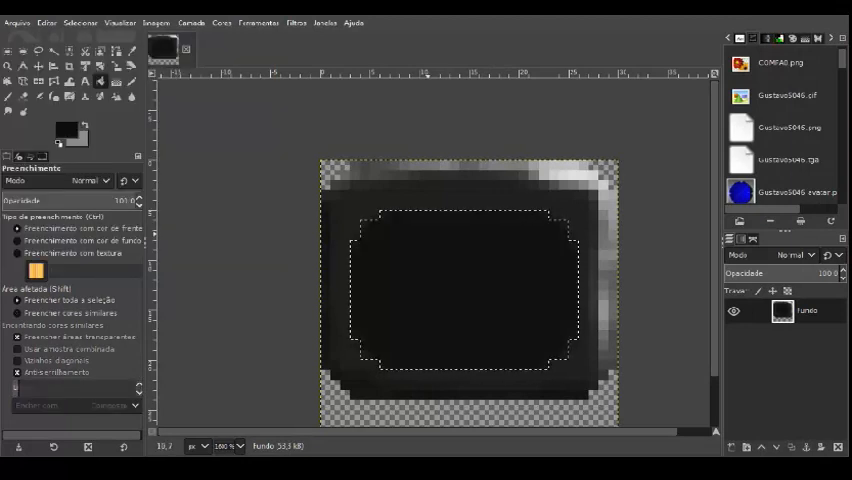
{"action": "left_click", "coordinate": [66, 128]}
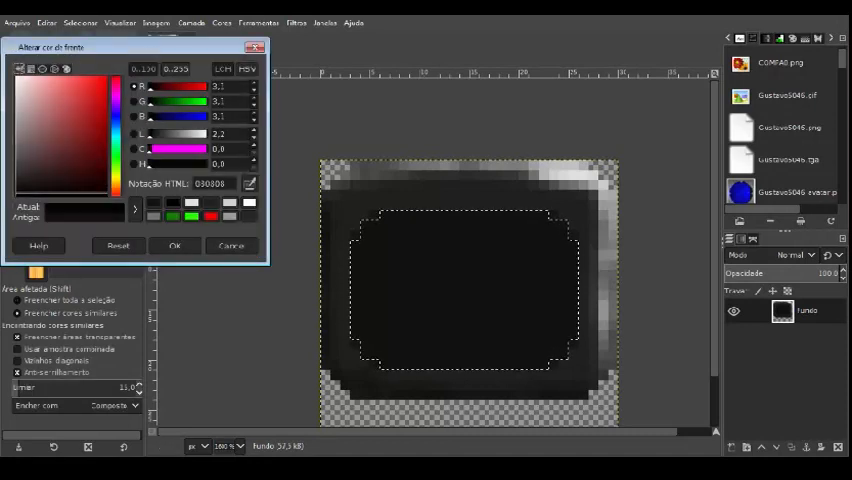
{"action": "left_click", "coordinate": [174, 244]}
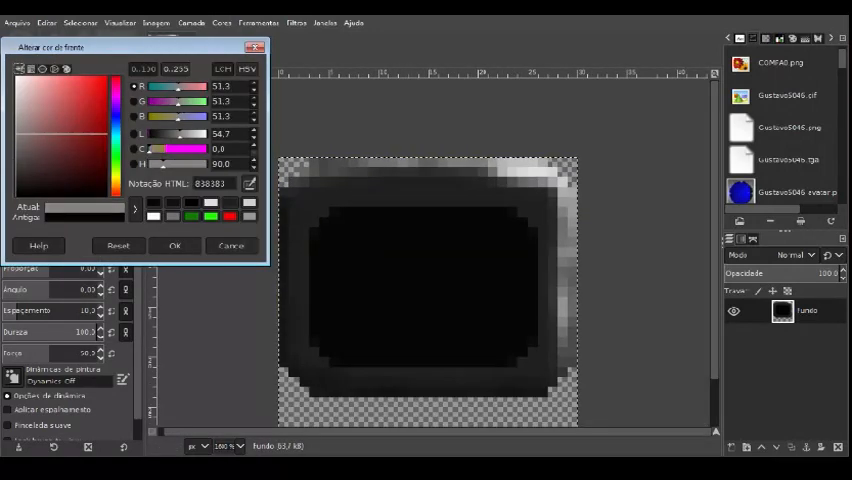
Choose successive grey shades and paint the monitor bezel around the screen
{"action": "left_click", "coordinate": [174, 244]}
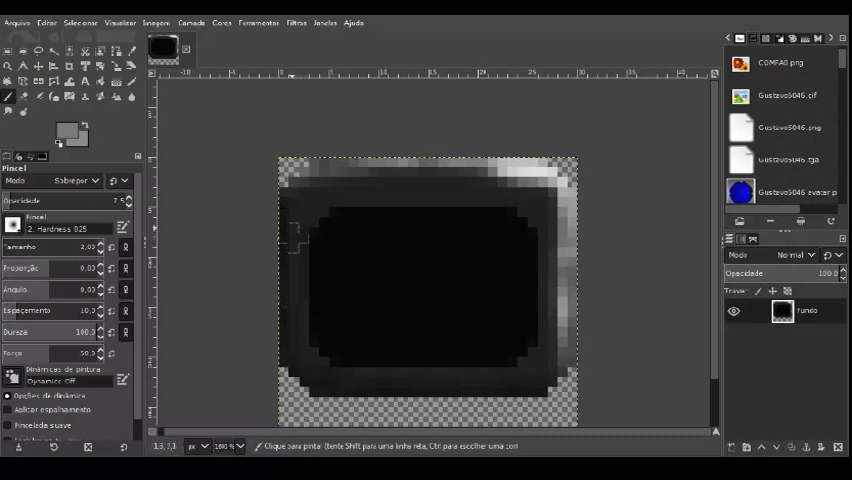
{"action": "left_click", "coordinate": [64, 122]}
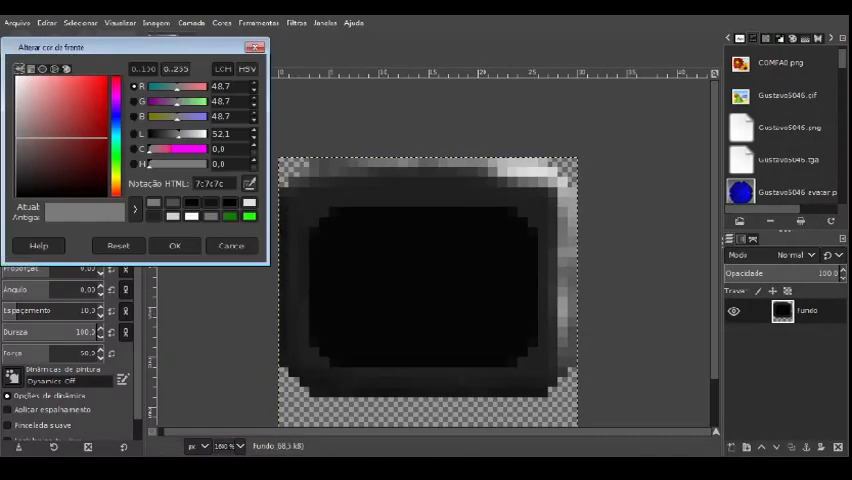
{"action": "left_click", "coordinate": [174, 244]}
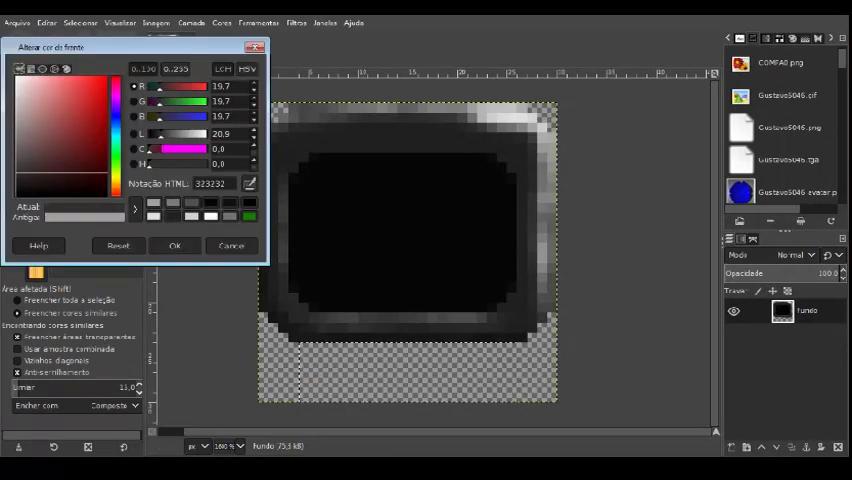
Shade the monitor base beneath the screen with darker grey and near-black tones
{"action": "left_click", "coordinate": [174, 244]}
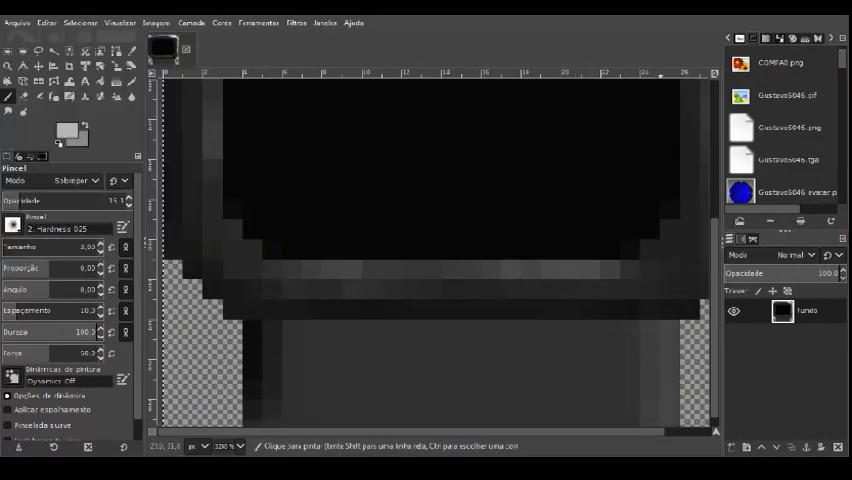
{"action": "left_click", "coordinate": [64, 128]}
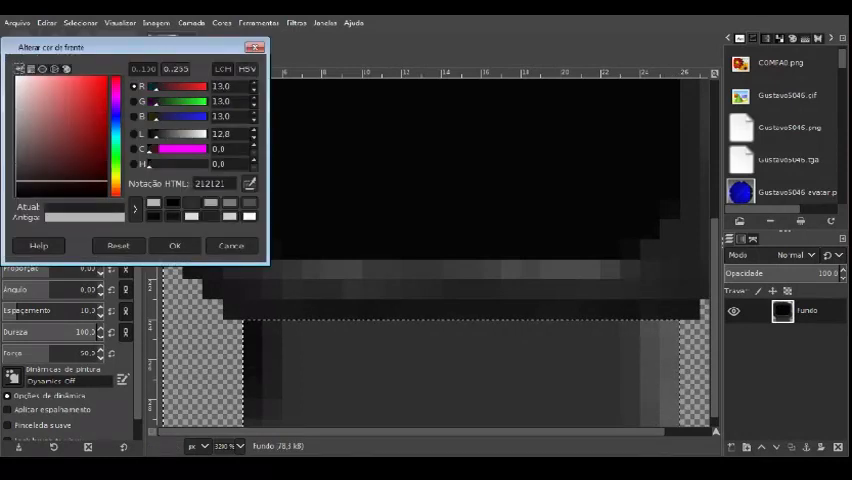
{"action": "left_click", "coordinate": [174, 244]}
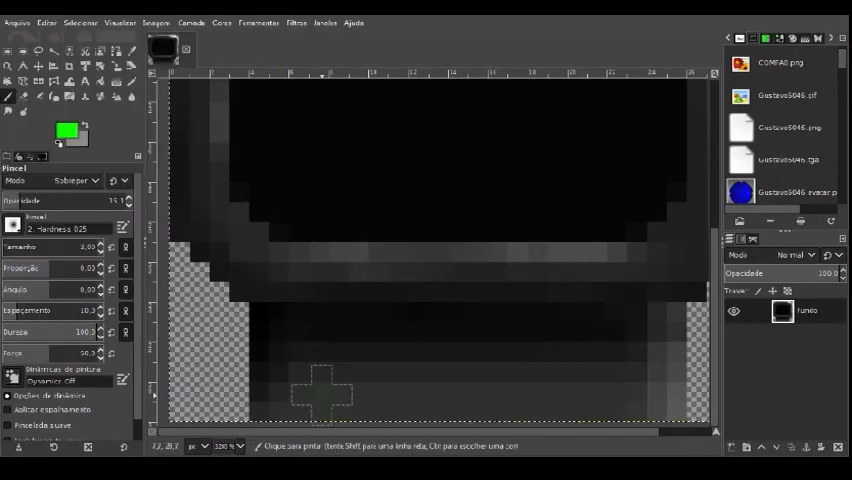
Paint a green and a red light pixel on the base and adjust the red colour
{"action": "left_click", "coordinate": [320, 392]}
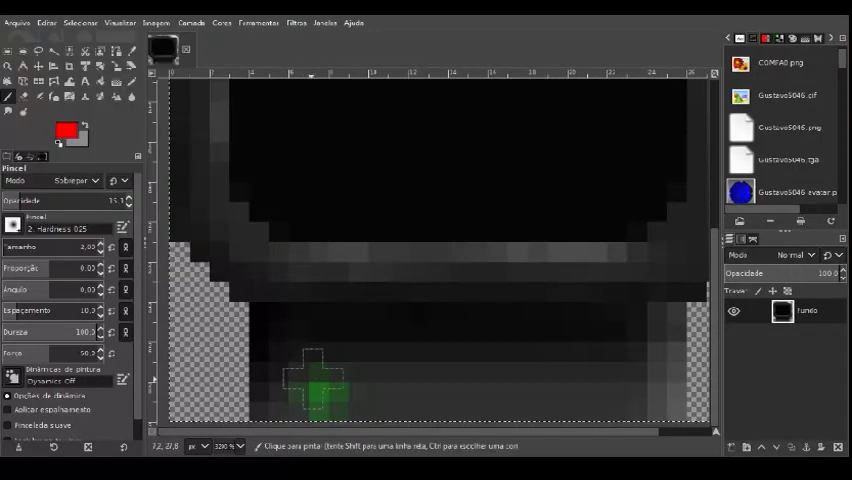
{"action": "left_click", "coordinate": [360, 392]}
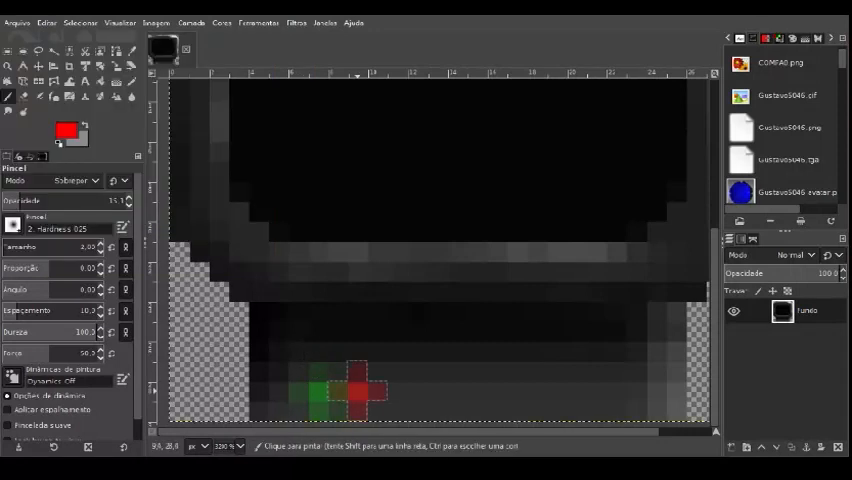
{"action": "left_click", "coordinate": [64, 128]}
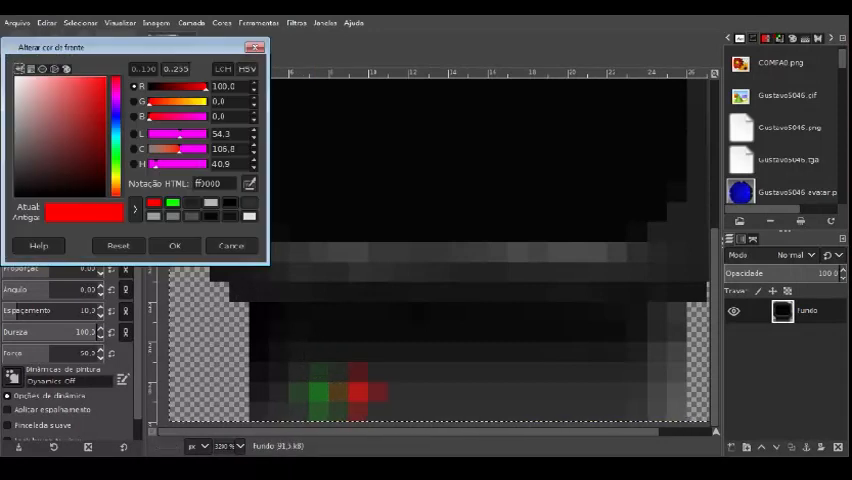
{"action": "left_click", "coordinate": [174, 244]}
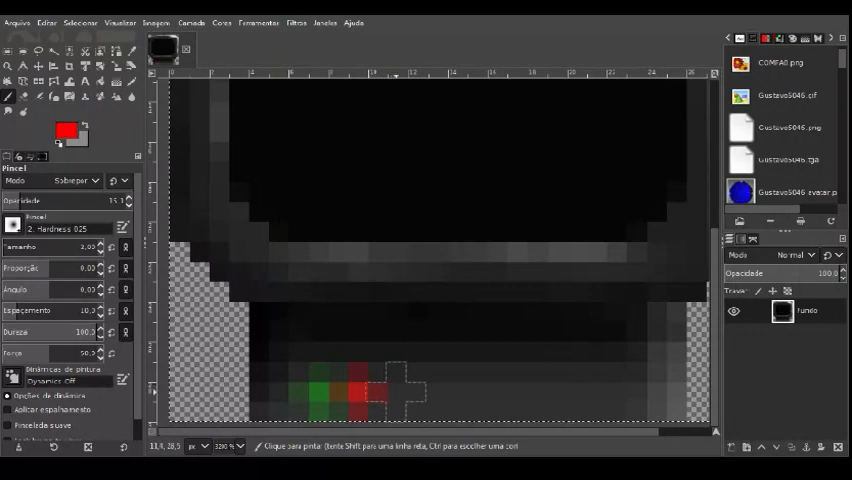
Extend the red light along the base and add a second green light
{"action": "left_click", "coordinate": [390, 390]}
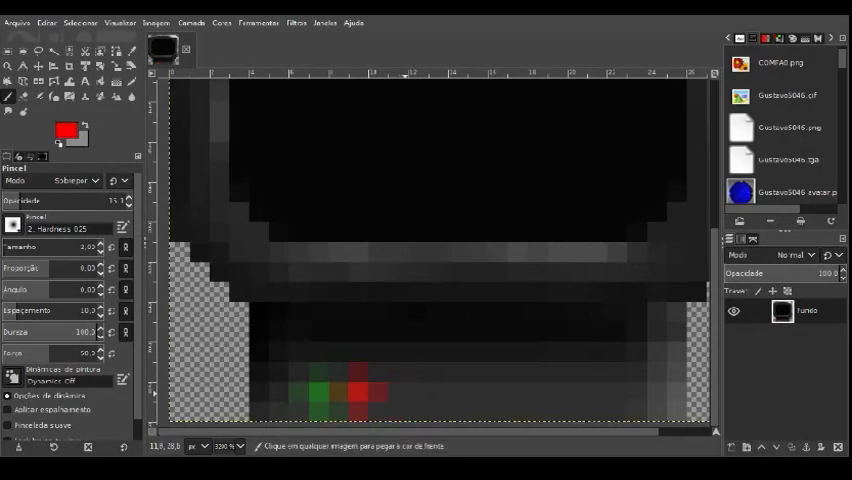
{"action": "left_click", "coordinate": [400, 392]}
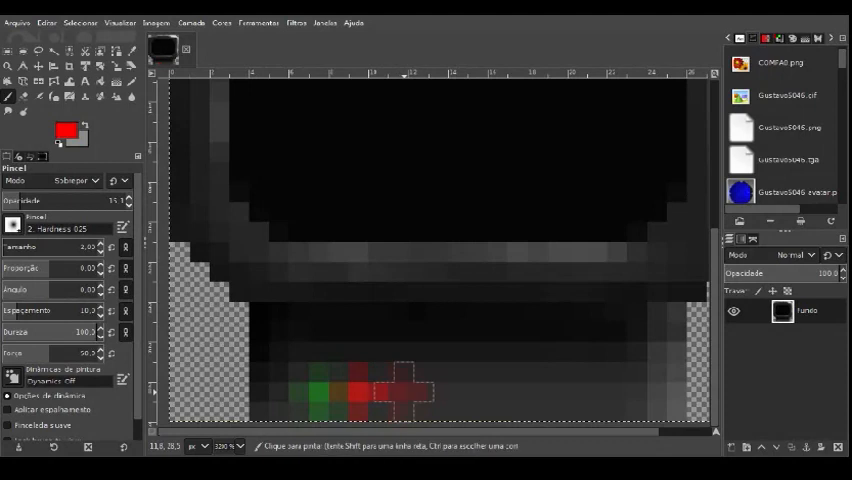
{"action": "left_click", "coordinate": [392, 392]}
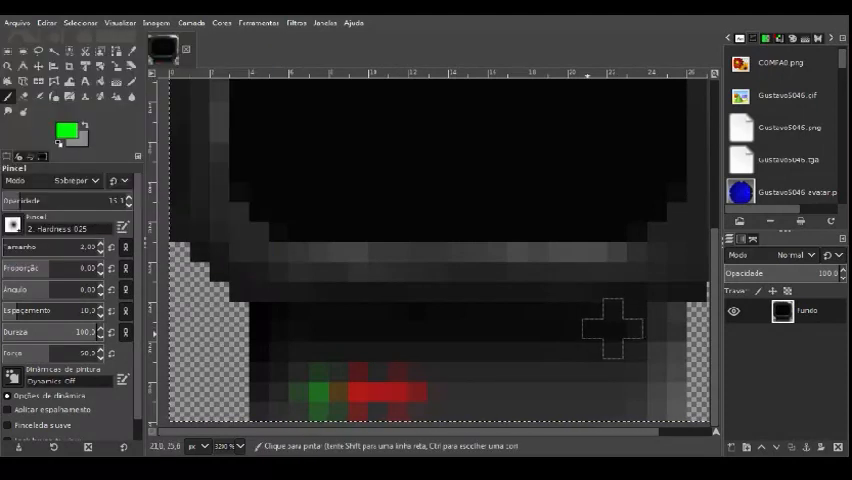
{"action": "left_click", "coordinate": [446, 388]}
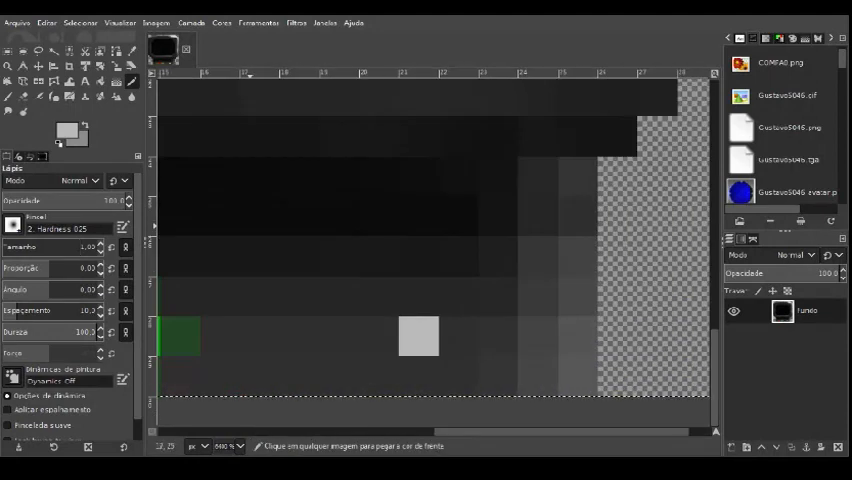
Paint a light grey power-button square on the base beside the coloured lights
{"action": "left_click", "coordinate": [64, 128]}
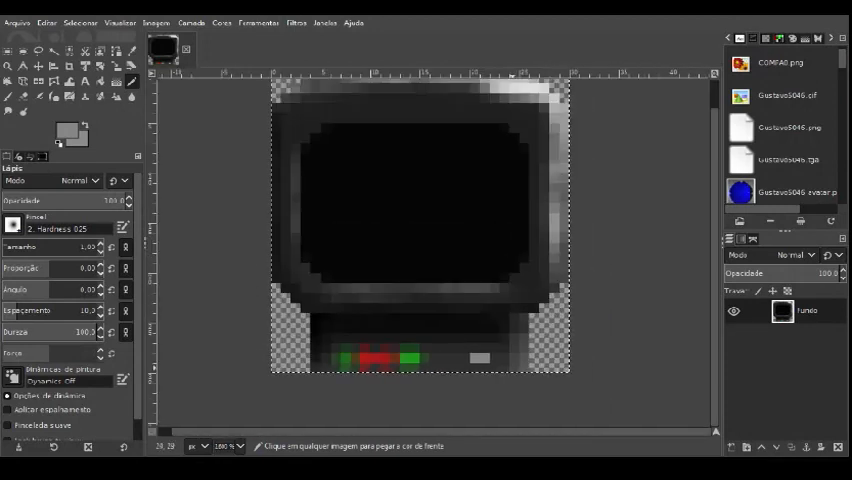
{"action": "left_click", "coordinate": [64, 128]}
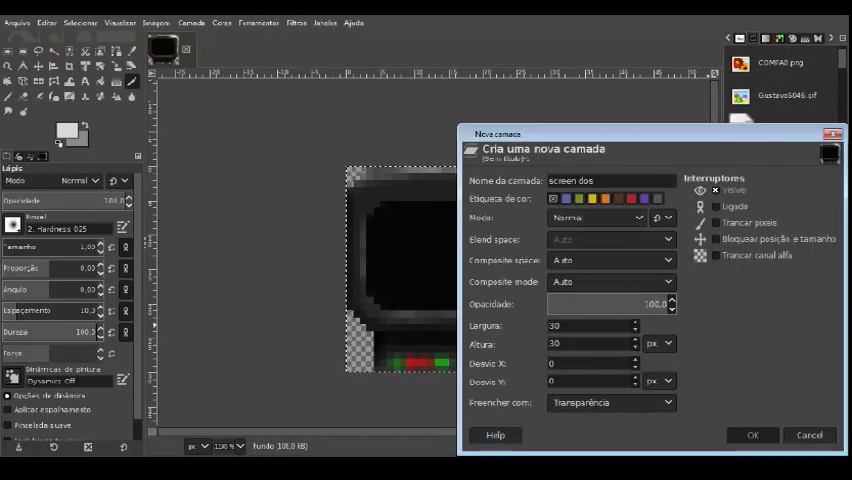
Create a transparent layer named 'screen dos' above the background
{"action": "left_click", "coordinate": [752, 436]}
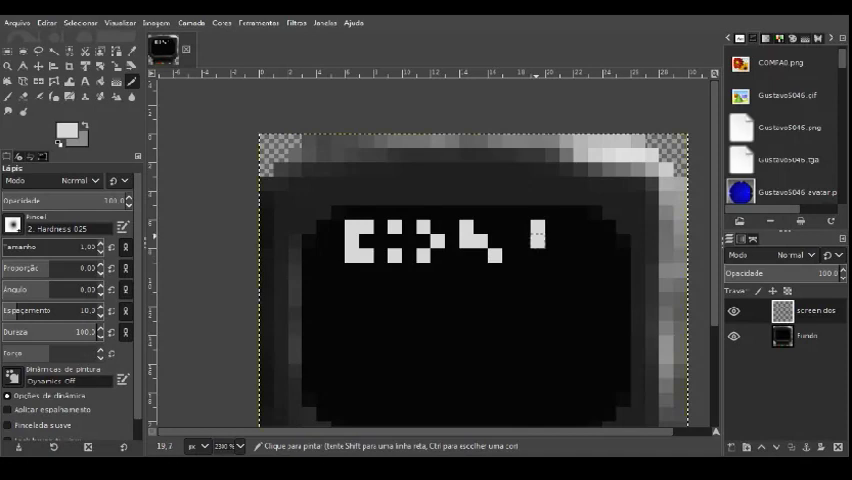
Draw grey prompt characters and the red word 'Fool!' on the screen dos layer
{"action": "left_click", "coordinate": [64, 130]}
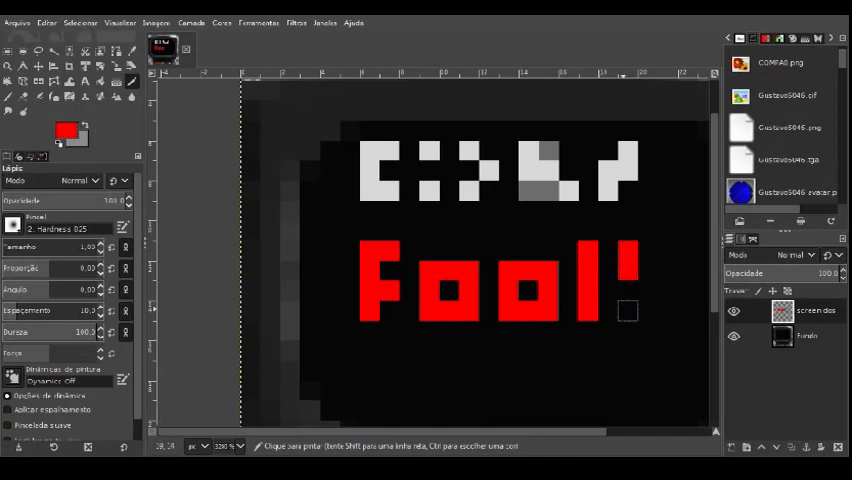
Apply a blur filter to the screen dos layer so the red text glows
{"action": "left_click", "coordinate": [296, 22]}
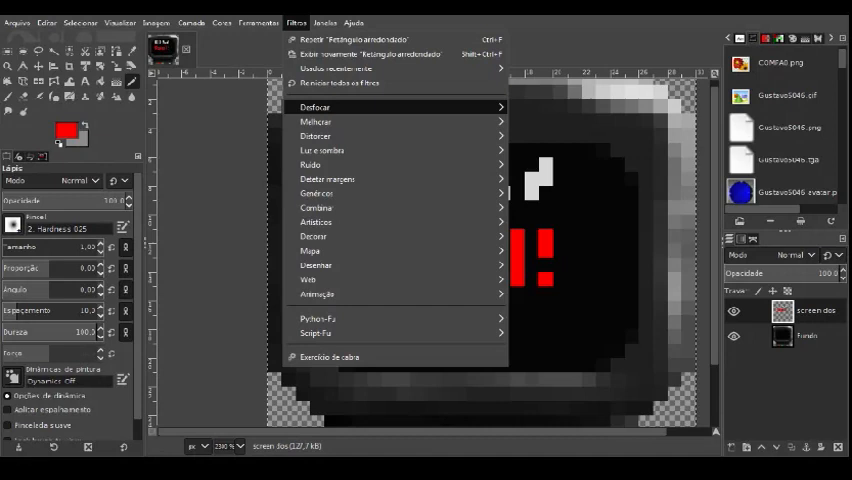
{"action": "left_click", "coordinate": [320, 108]}
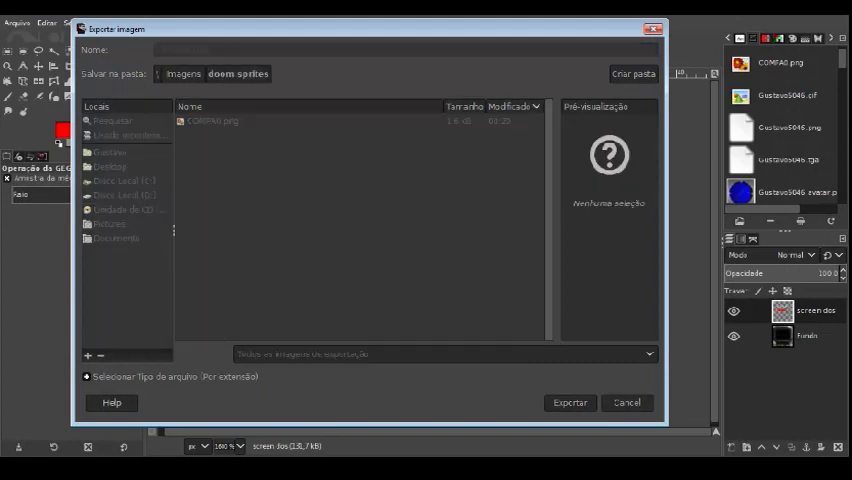
Export the finished icon as COMPAQ.png and dismiss the Save Image dialog
{"action": "left_click", "coordinate": [568, 402]}
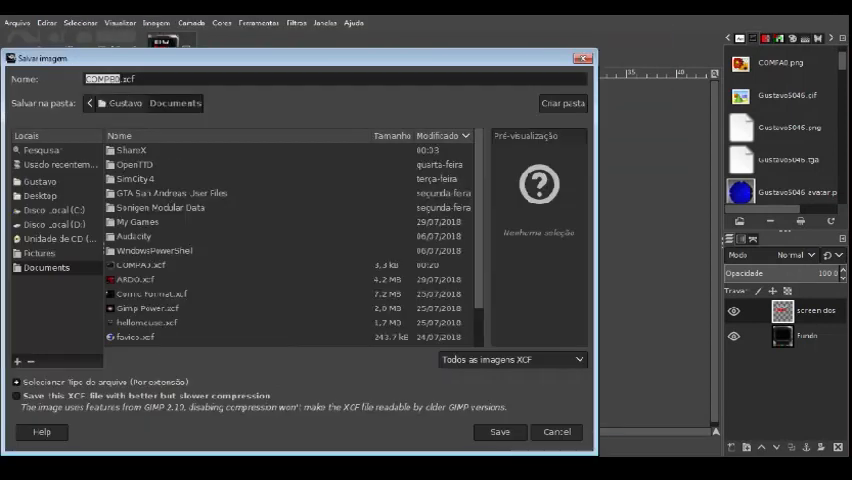
{"action": "left_click", "coordinate": [498, 432]}
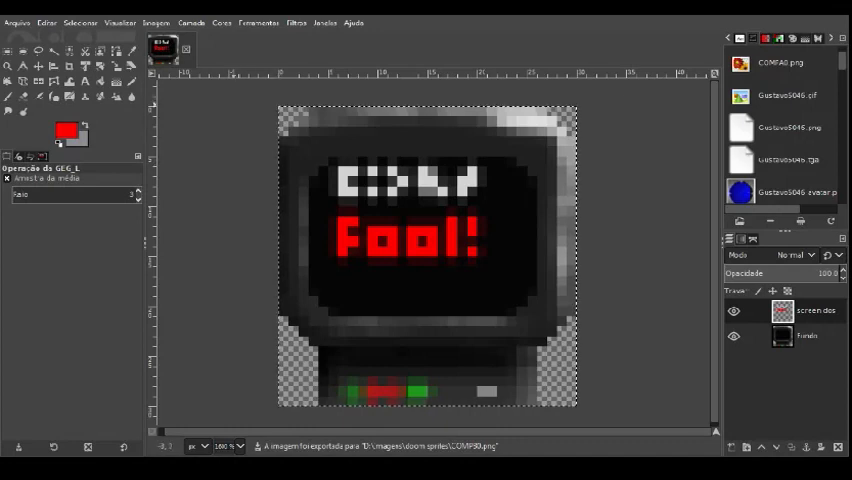